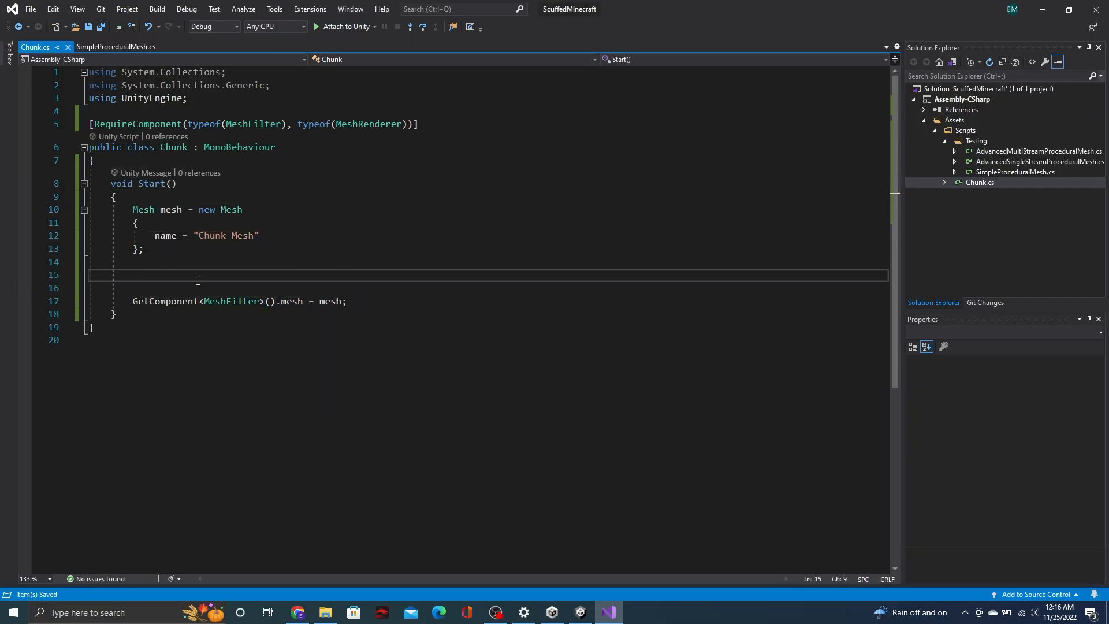
Run the scene and inspect the chunk's plain magenta quad mesh from different angles
{"action": "left_click", "coordinate": [120, 46]}
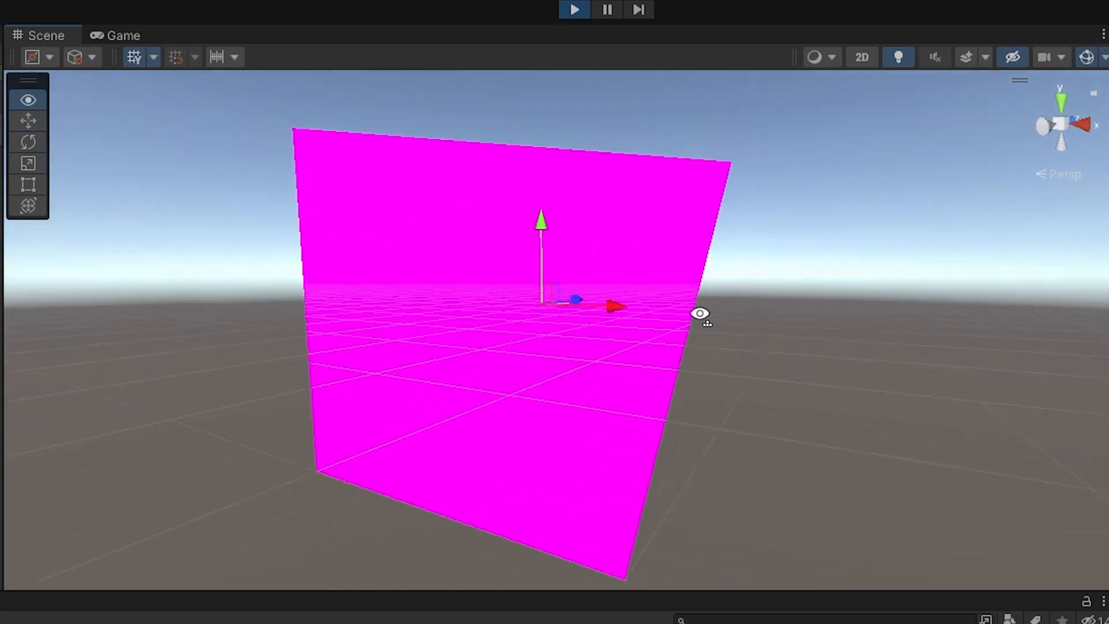
{"action": "left_click_drag", "start_coordinate": [700, 313], "coordinate": [445, 336]}
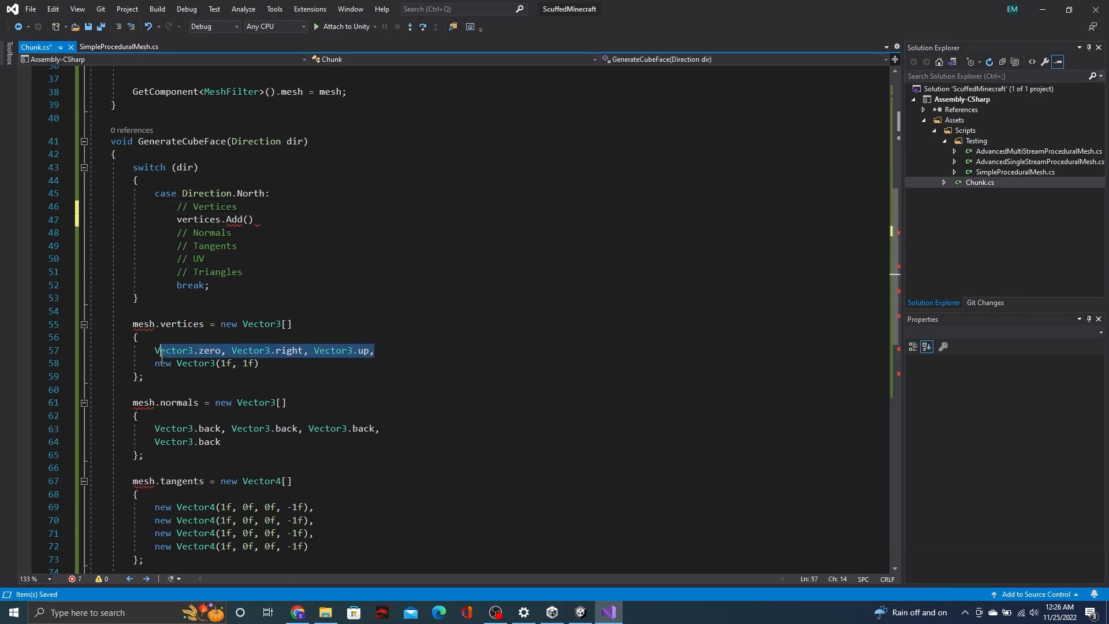
Sketch the square face with the pencil, drawing its right side and top edge
{"action": "left_click", "coordinate": [637, 612]}
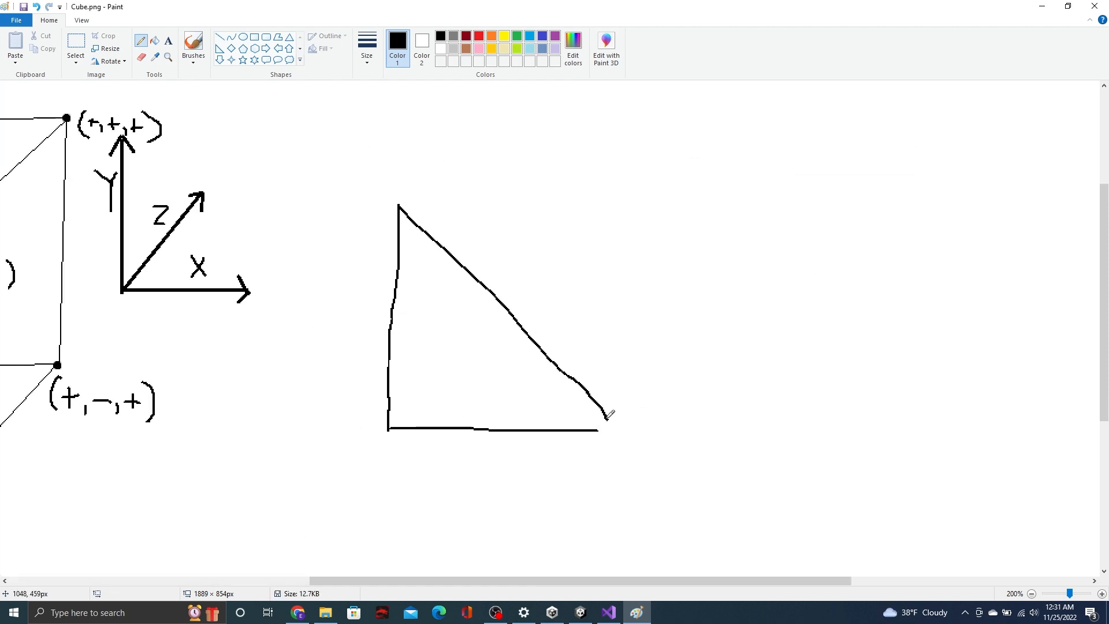
{"action": "left_click_drag", "start_coordinate": [604, 427], "coordinate": [601, 190]}
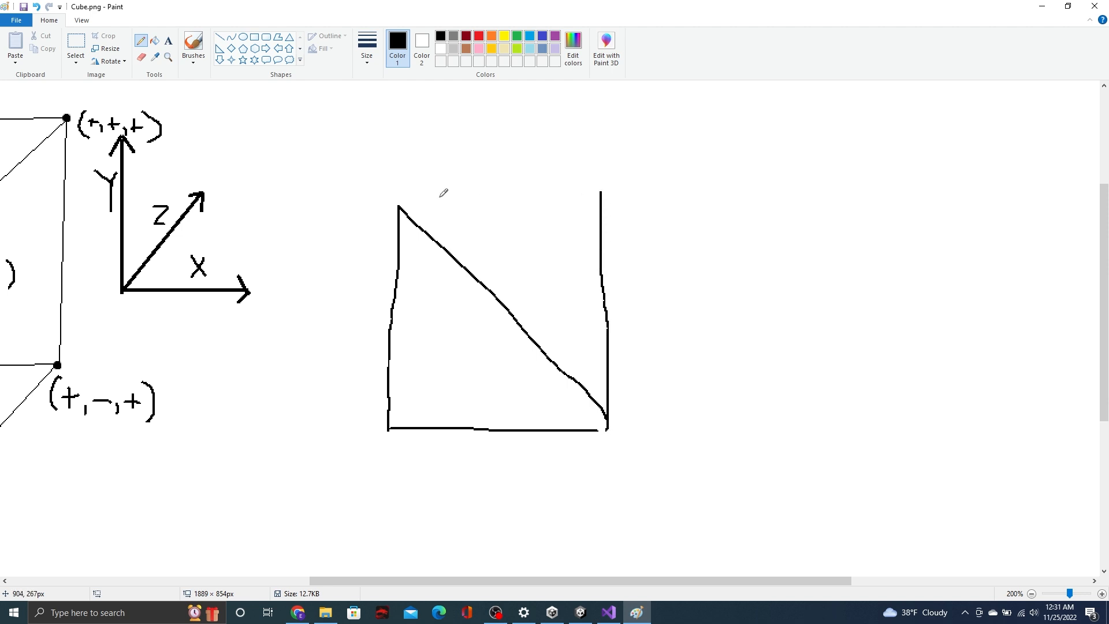
{"action": "left_click_drag", "start_coordinate": [399, 208], "coordinate": [601, 197]}
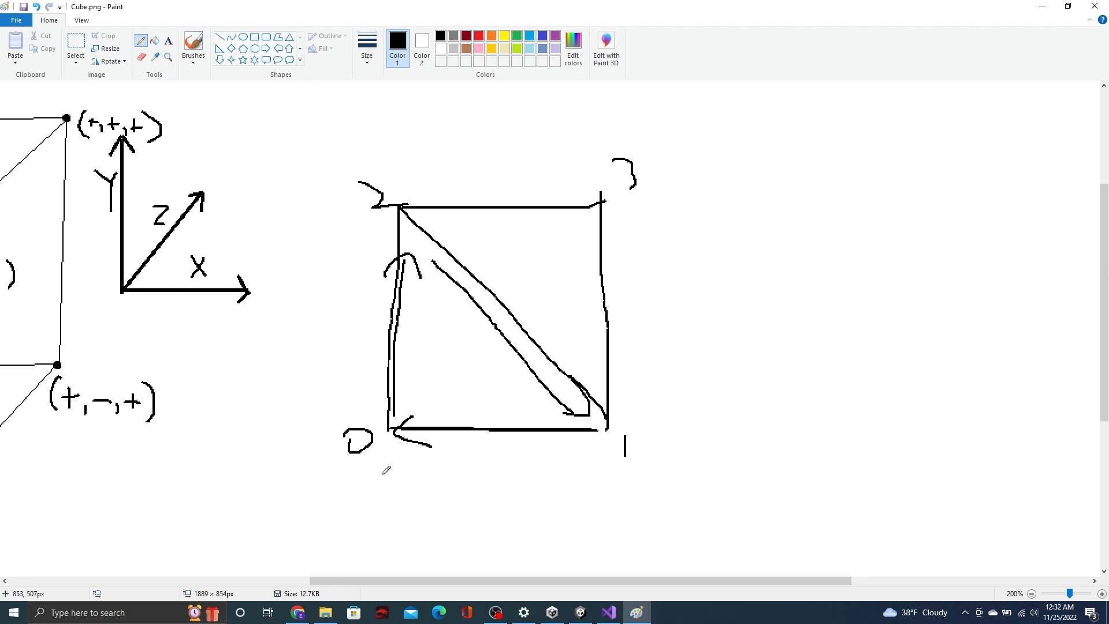
{"action": "mouse_move", "coordinate": [378, 499]}
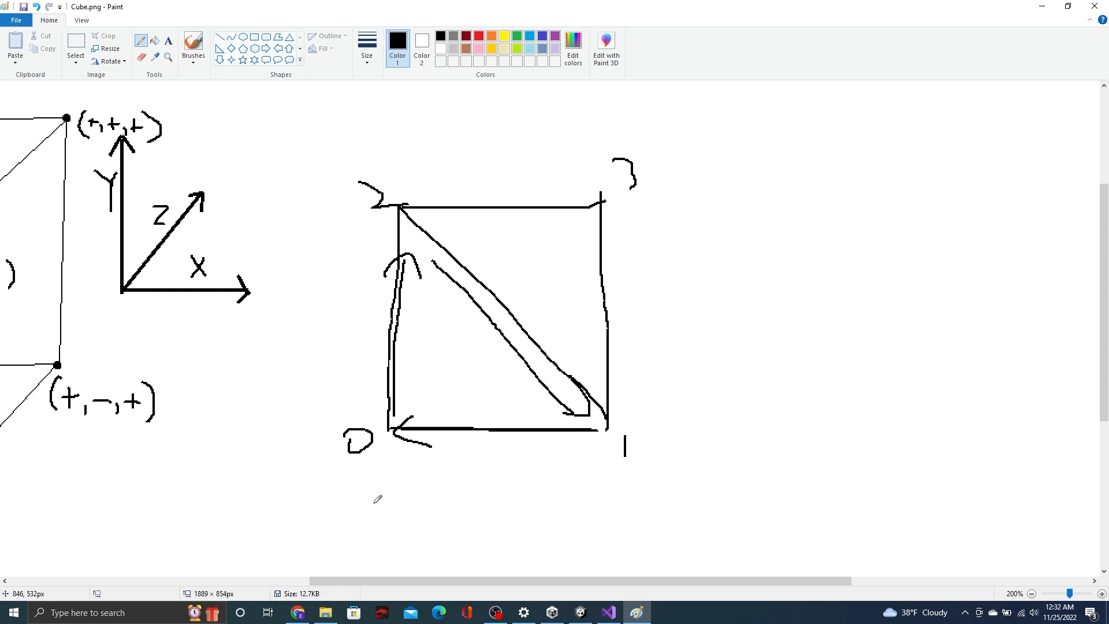
{"action": "mouse_move", "coordinate": [370, 475]}
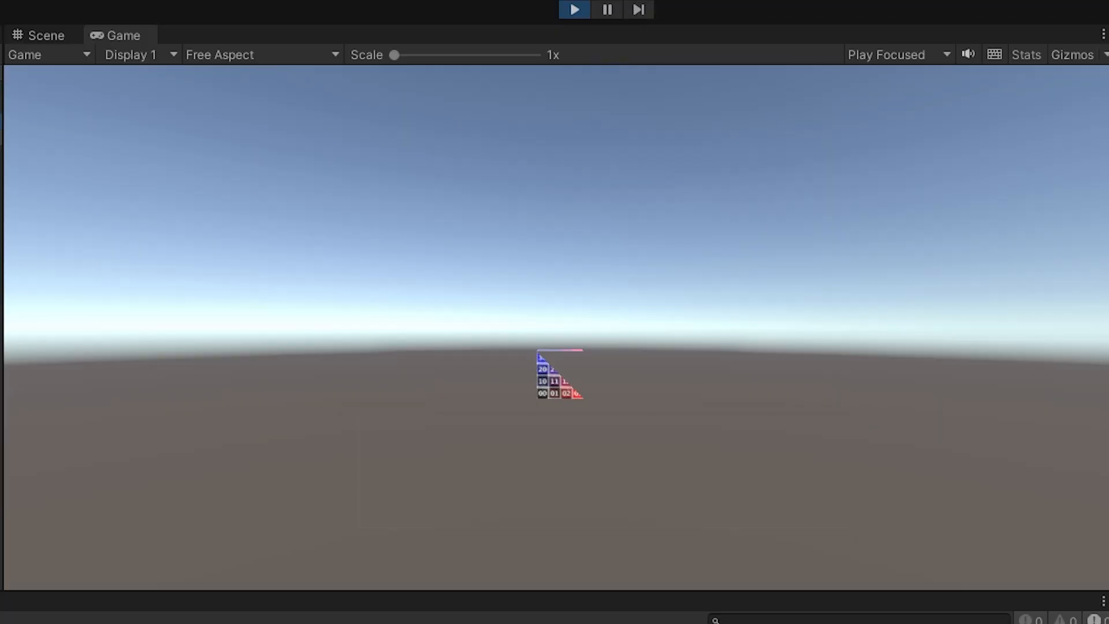
View the face mesh in the Scene view, where one triangle shows the numbered grid texture
{"action": "left_click", "coordinate": [42, 34]}
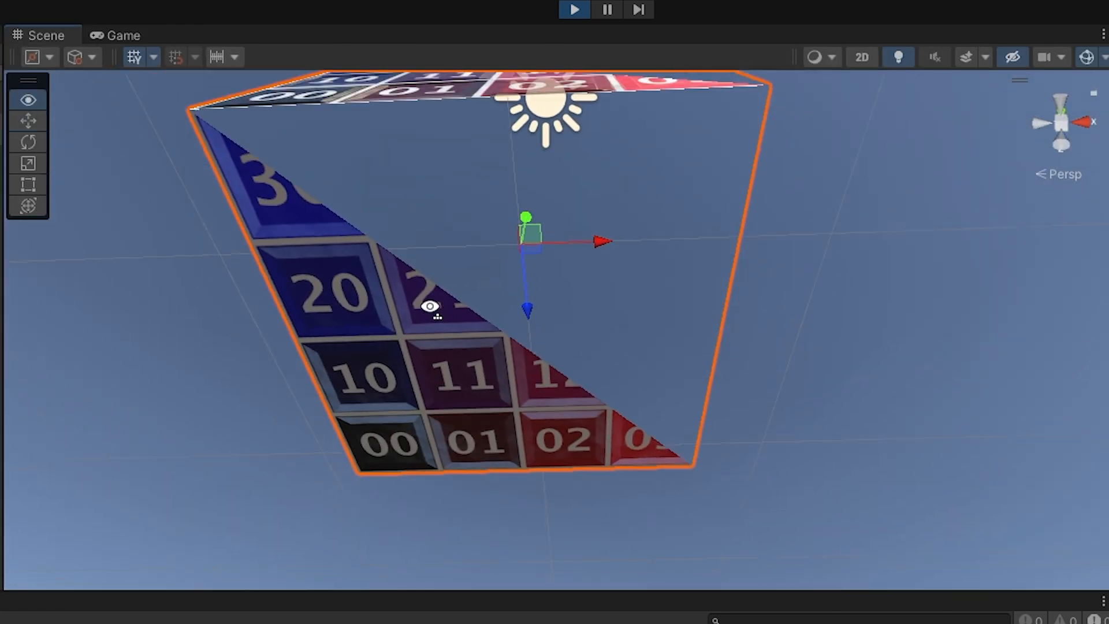
{"action": "left_click_drag", "start_coordinate": [429, 305], "coordinate": [468, 512]}
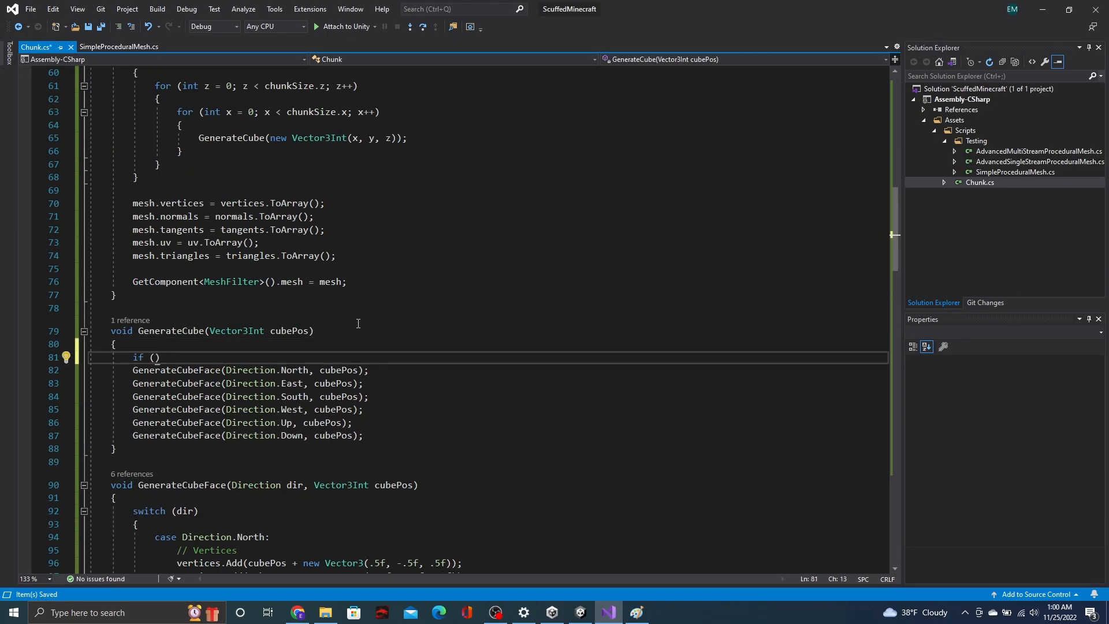
Add the 'cubePos.z < chunkSize.z ||' bounds check before the face call, then move to the next face
{"action": "type", "text": "cubePos.z < chunkSize.z ||"}
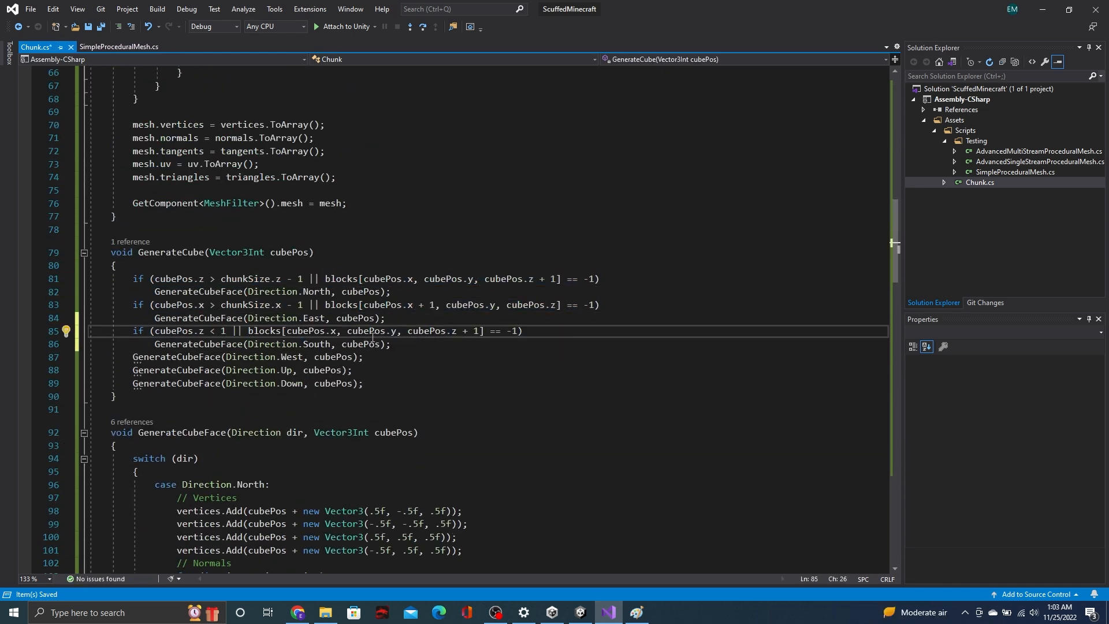
{"action": "left_click", "coordinate": [580, 613]}
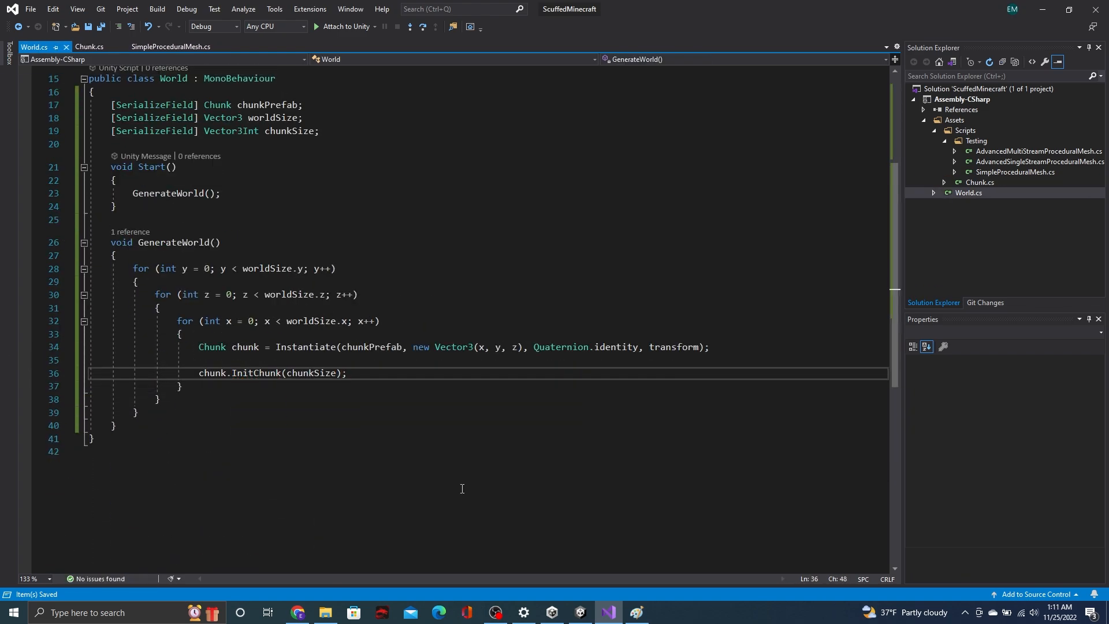
Compute chunkPos as x, y, z multiplied by chunkSize so spawned chunks are spaced apart
{"action": "type", "text": "Vector3Int chunkPos = new Vector3Int(x * chunkSize.x, y * chunkSize.y, z * chunkSize.z);"}
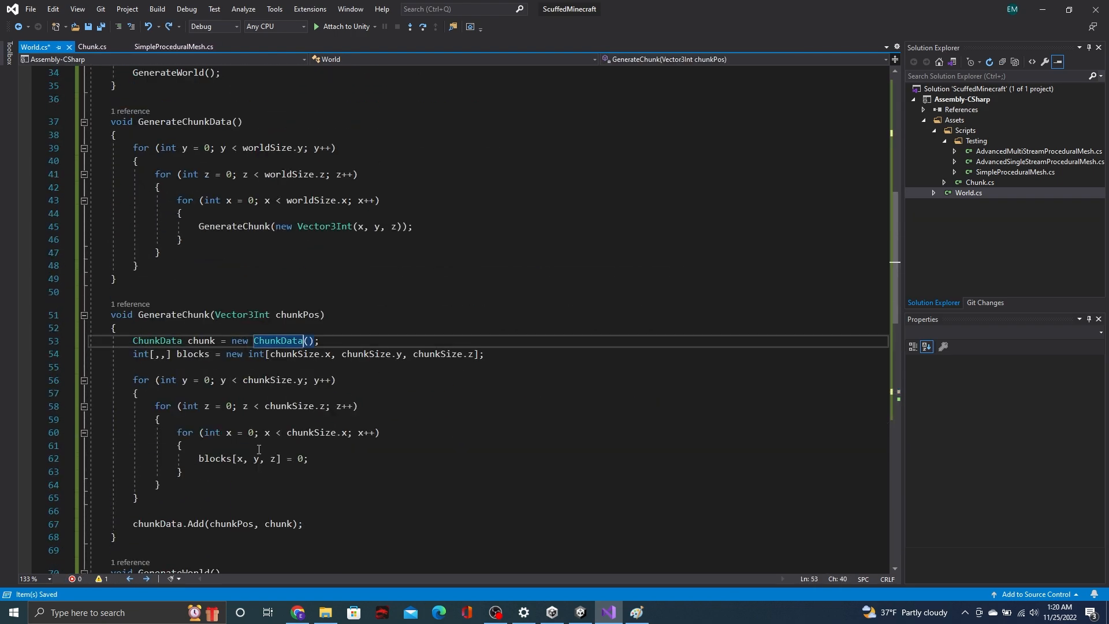
{"action": "left_click", "coordinate": [92, 46]}
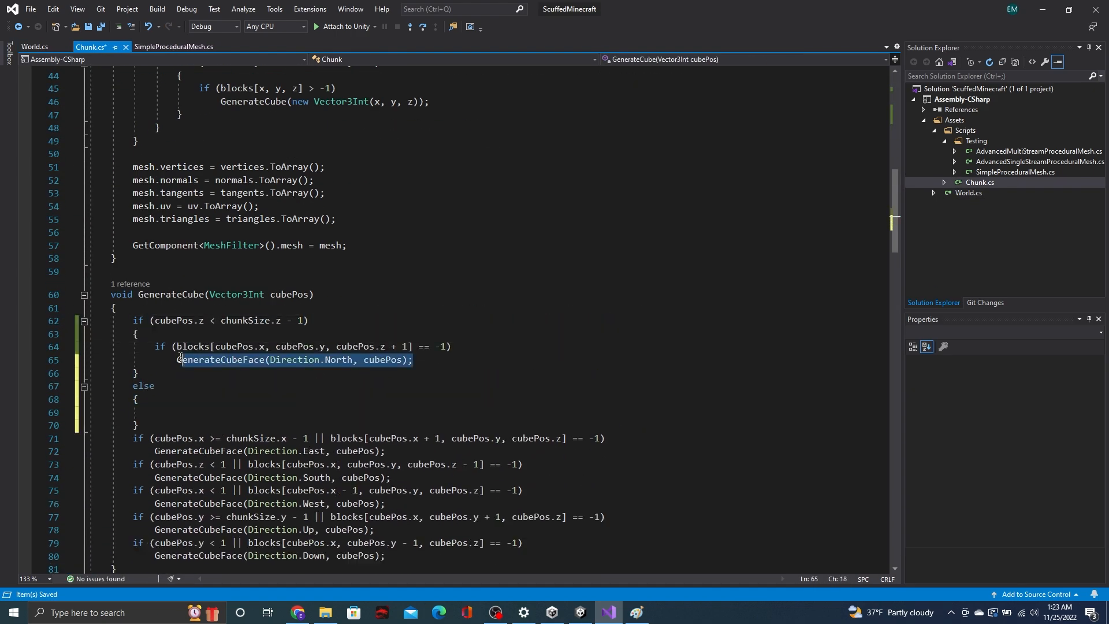
{"action": "left_click", "coordinate": [36, 46]}
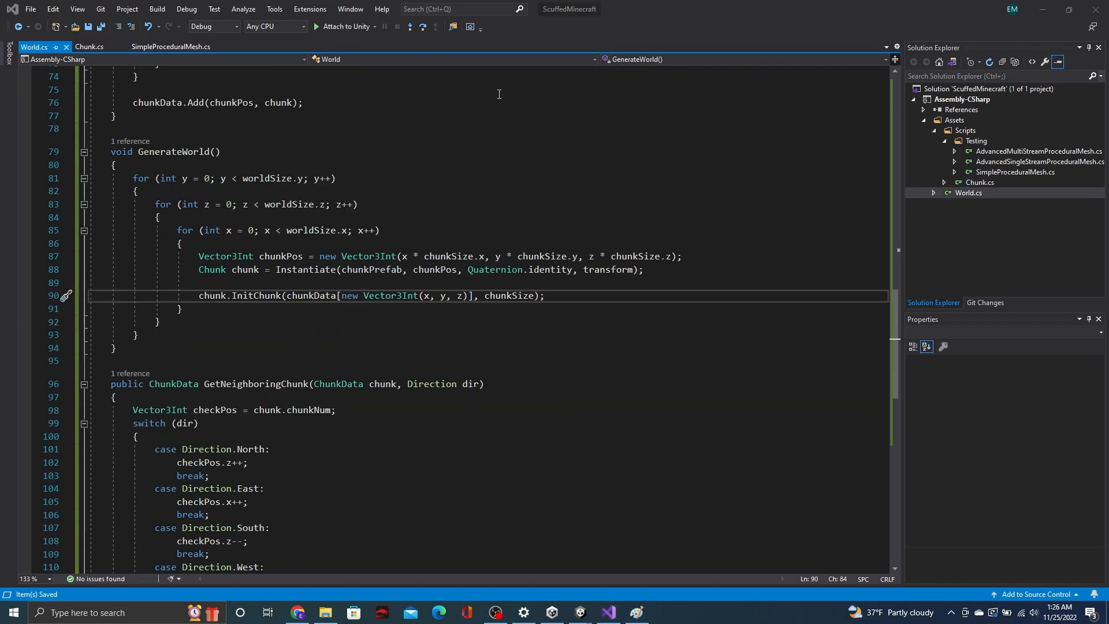
Test in Unity and look around the scene for the generated chunks
{"action": "left_click", "coordinate": [88, 48]}
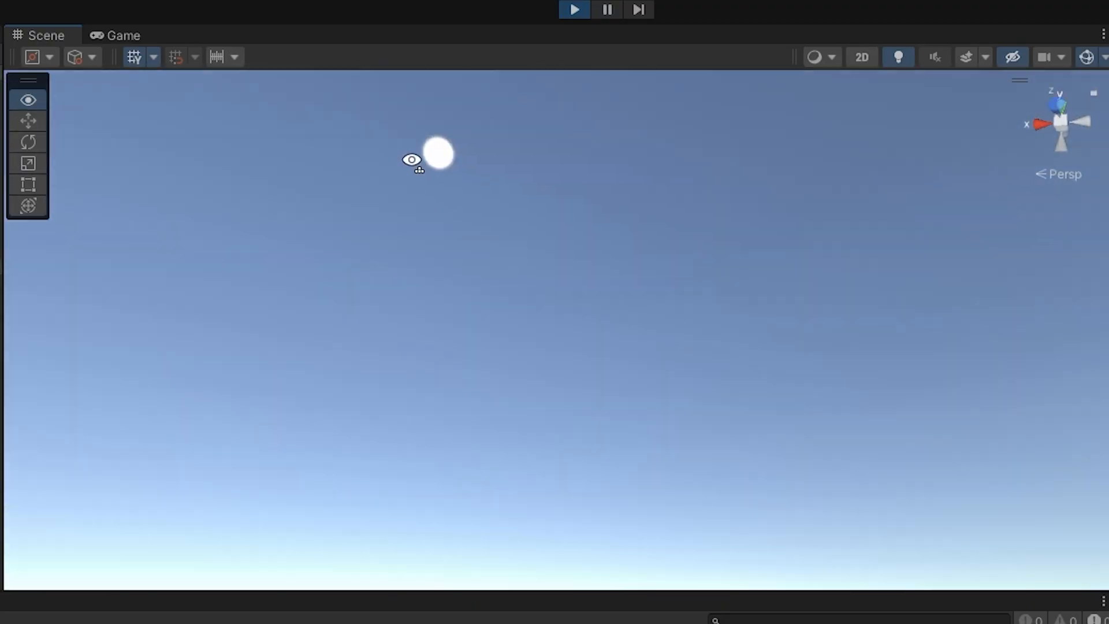
{"action": "left_click_drag", "start_coordinate": [414, 161], "coordinate": [453, 424]}
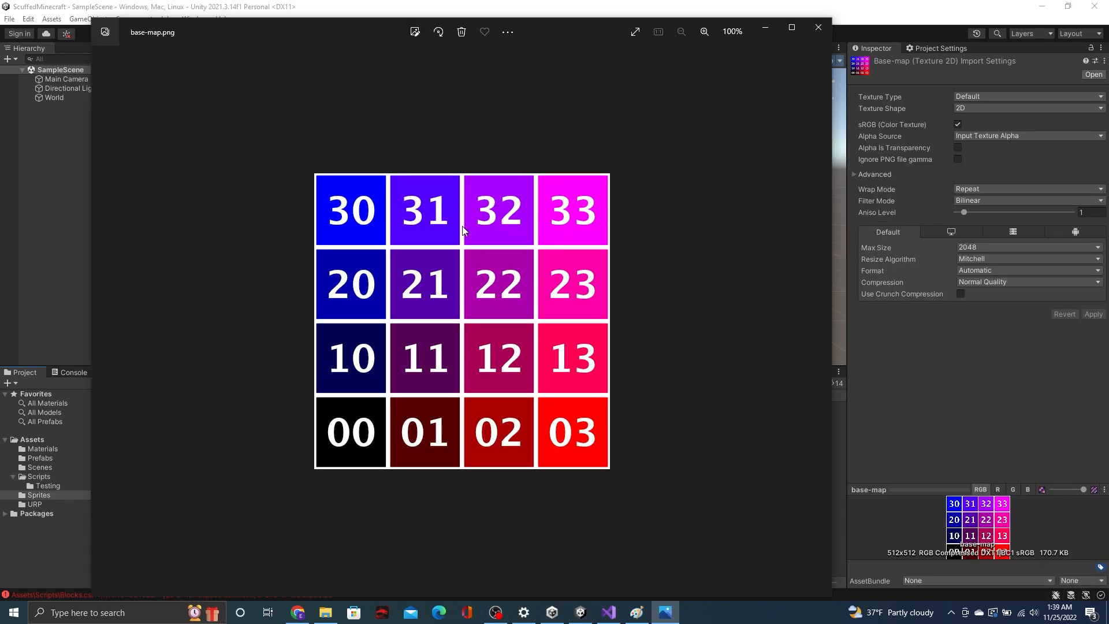
View the base-map texture's grid of numbered coloured tiles from 00 to 33
{"action": "left_click", "coordinate": [607, 612]}
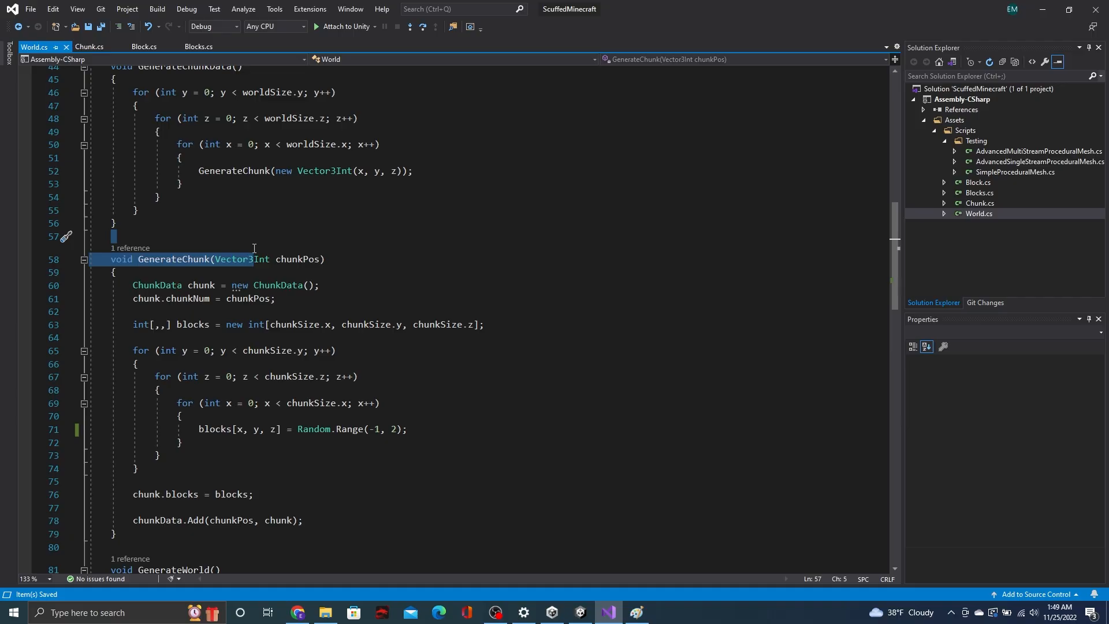
Assign blocks[x, y, z] to Blocks.BLOCKS_BY_NAME.GRASS_BLOCK in the chunk data generation
{"action": "left_click", "coordinate": [580, 612]}
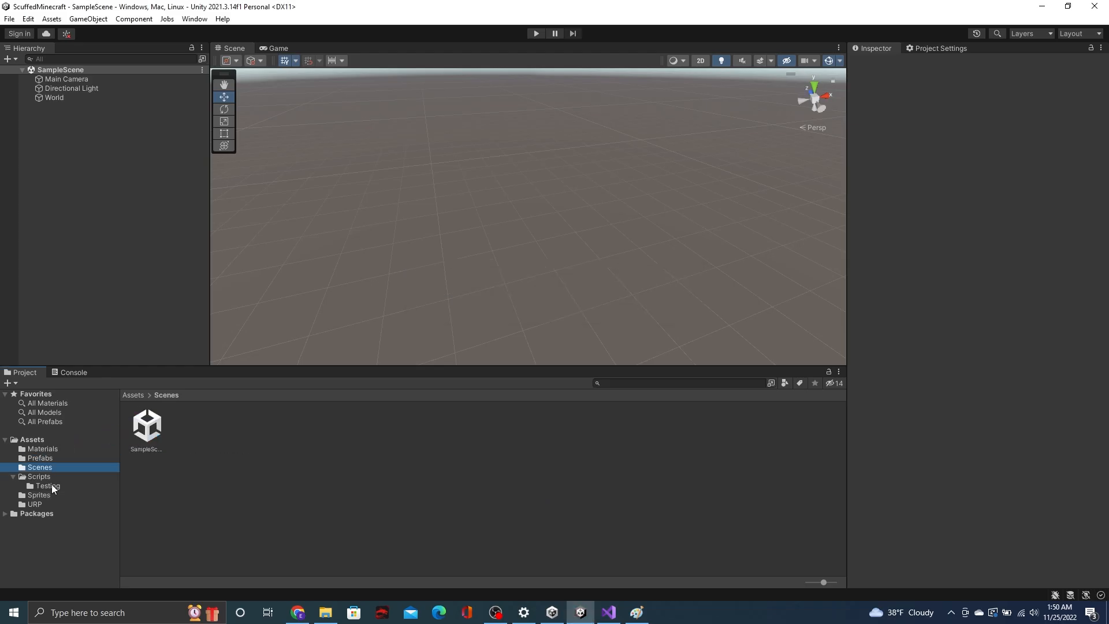
{"action": "left_click", "coordinate": [608, 613]}
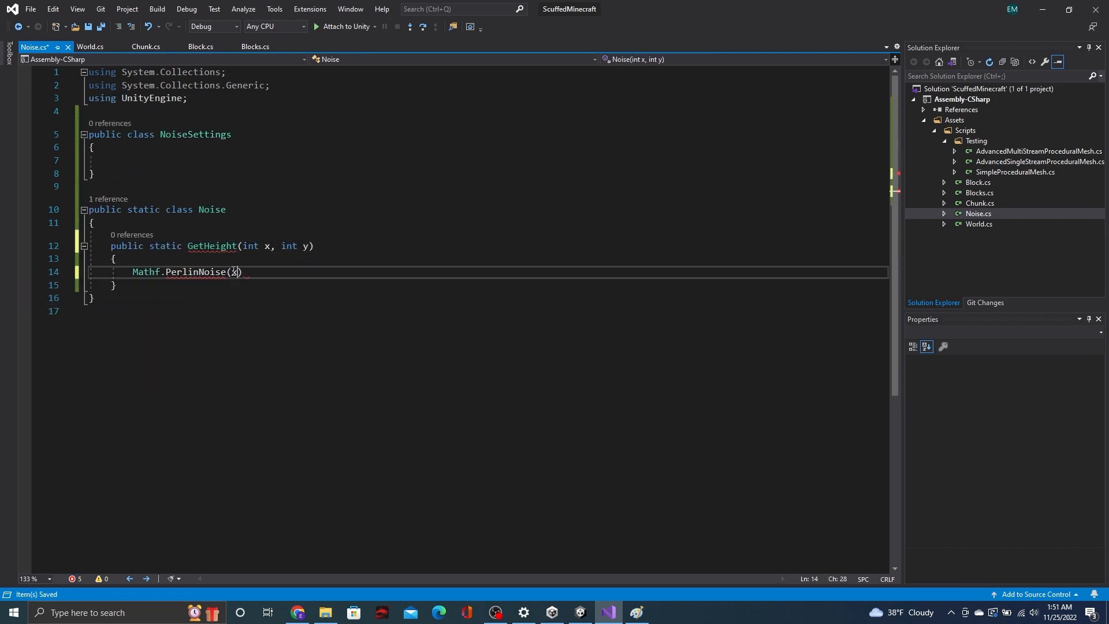
{"action": "left_click", "coordinate": [96, 46]}
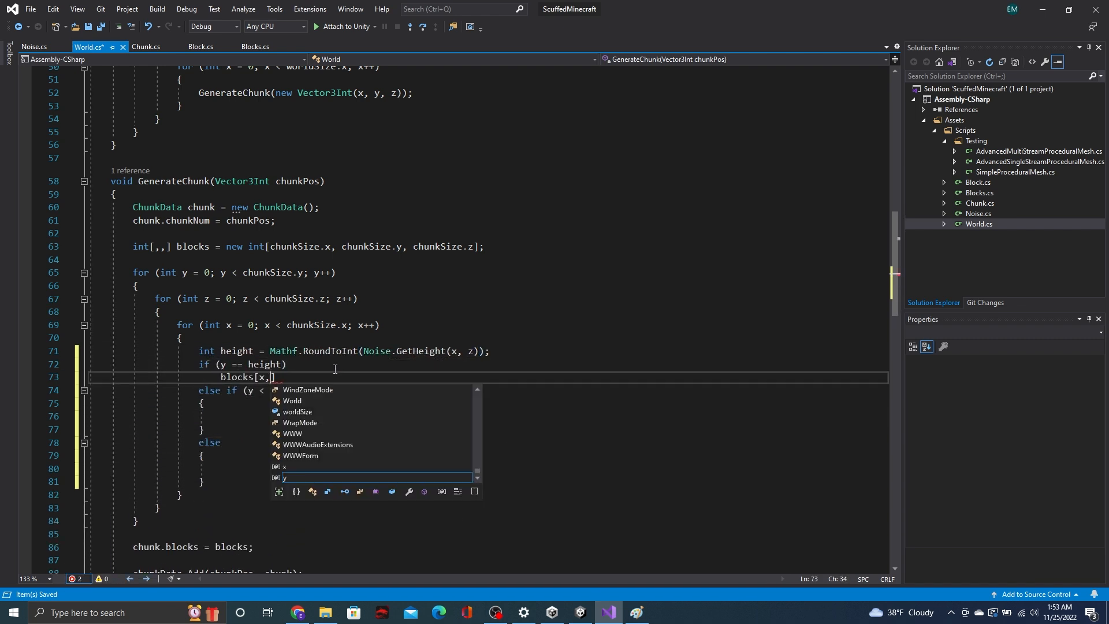
{"action": "type", "text": "y, z] = (int)Blocks.BLOCKS_BY_NAME.GRASS_BLOCK;"}
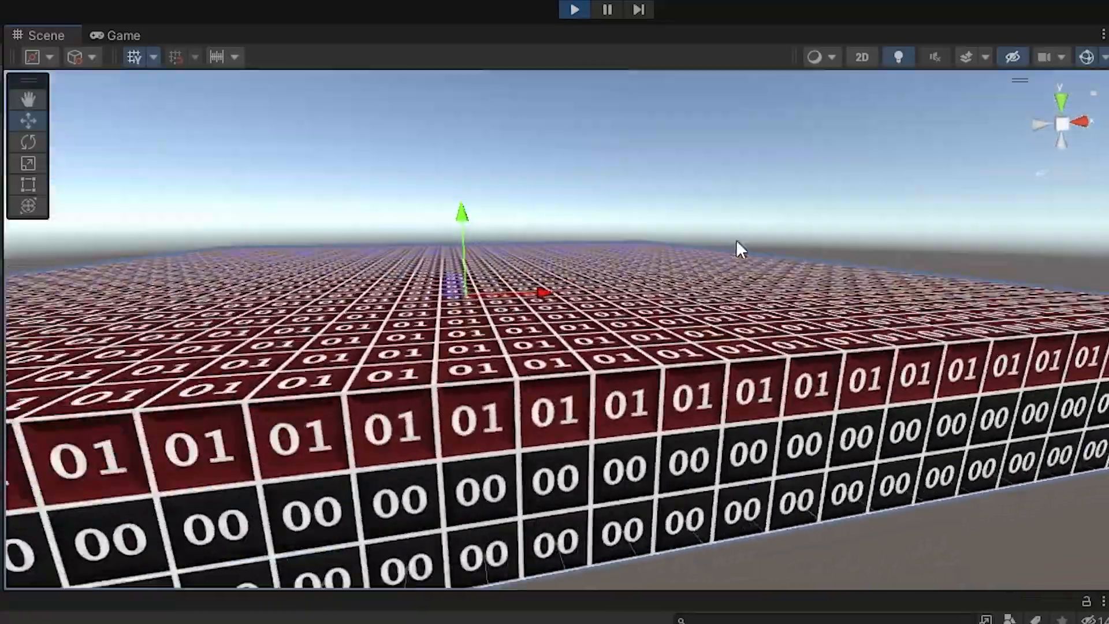
Inspect the flat block terrain and its placeholder textures in the Unity scene
{"action": "left_click_drag", "start_coordinate": [740, 248], "coordinate": [675, 351]}
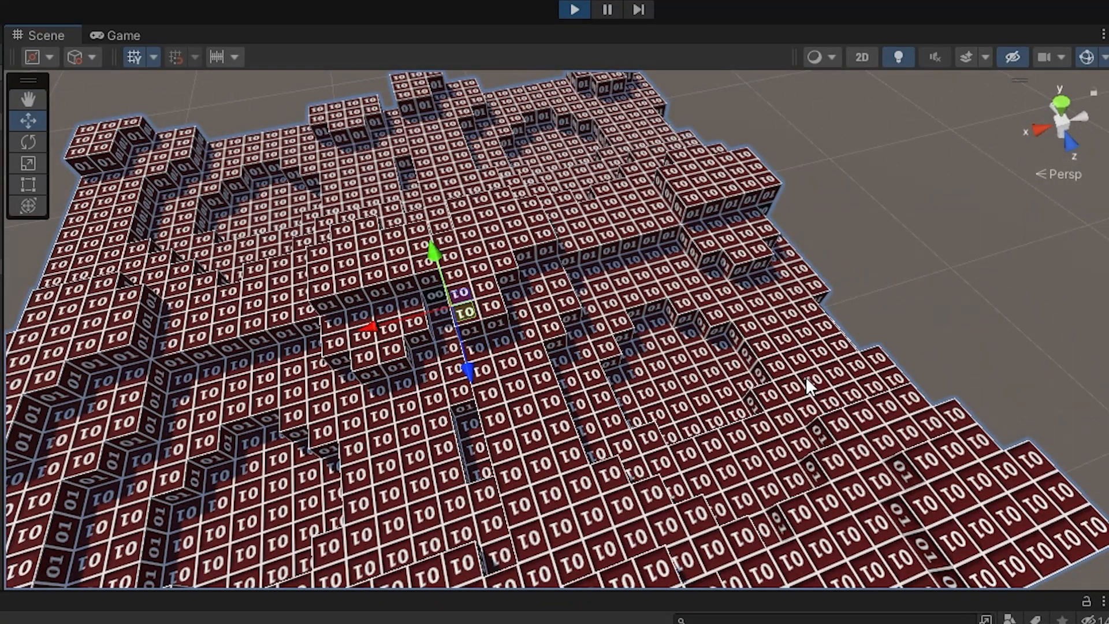
{"action": "mouse_move", "coordinate": [592, 32]}
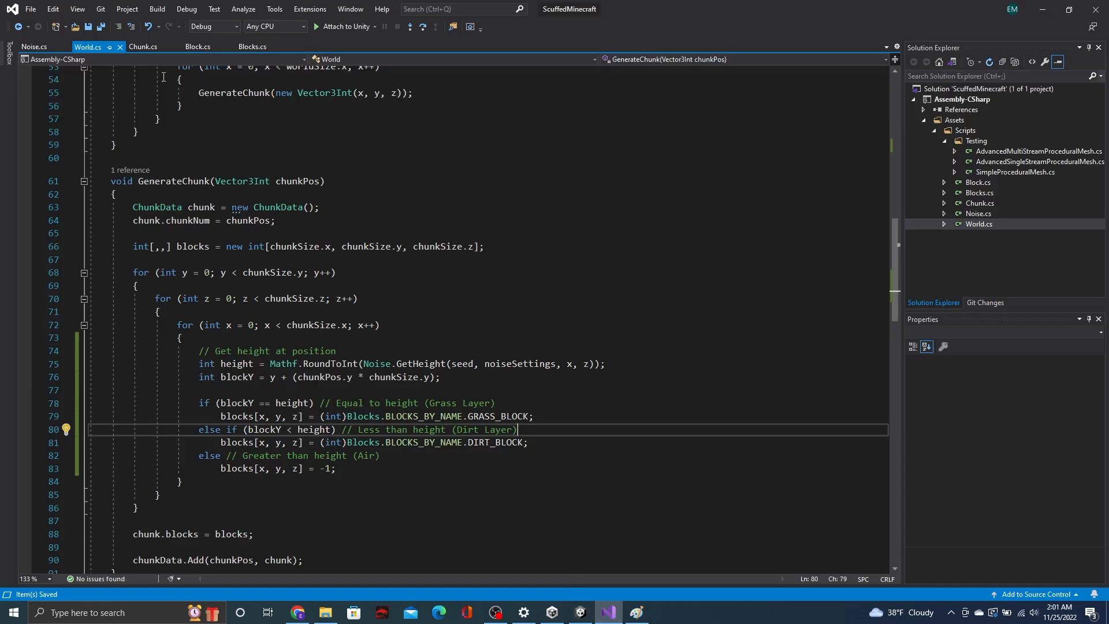
{"action": "left_click", "coordinate": [30, 30]}
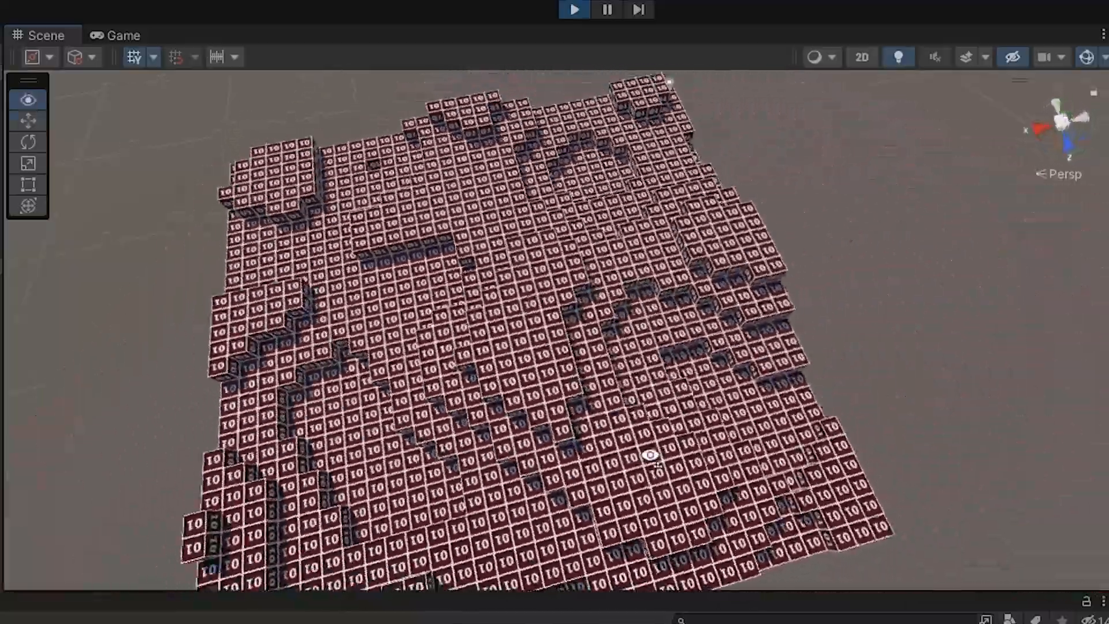
{"action": "left_click_drag", "start_coordinate": [650, 455], "coordinate": [127, 370]}
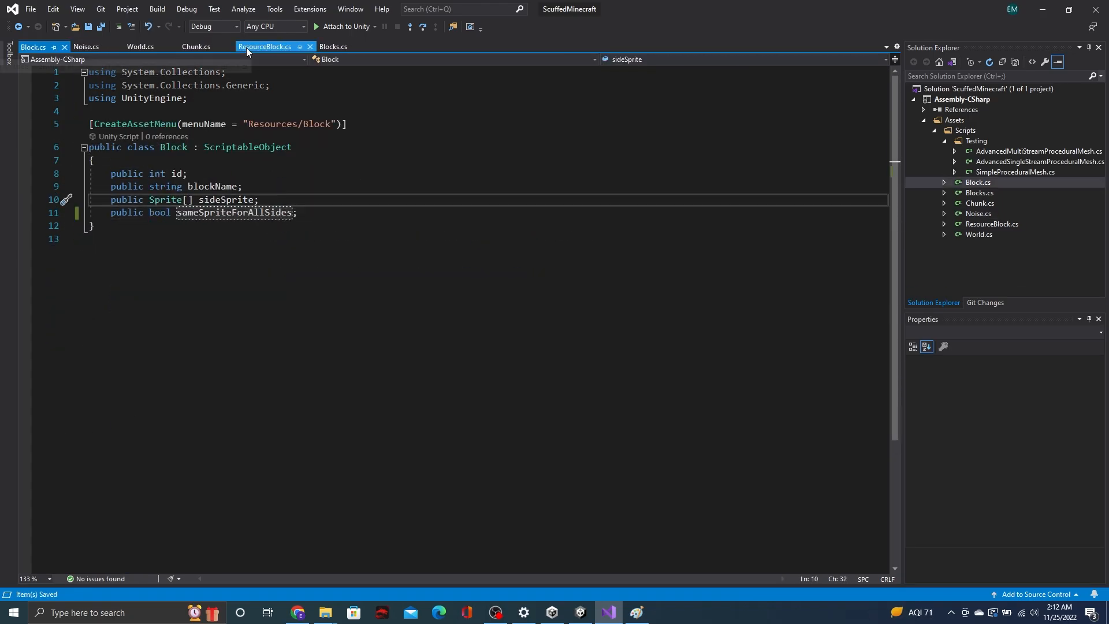
Load all Block assets from 'Blocks/' and start writing pixels into the spriteMap atlas
{"action": "left_click", "coordinate": [579, 612]}
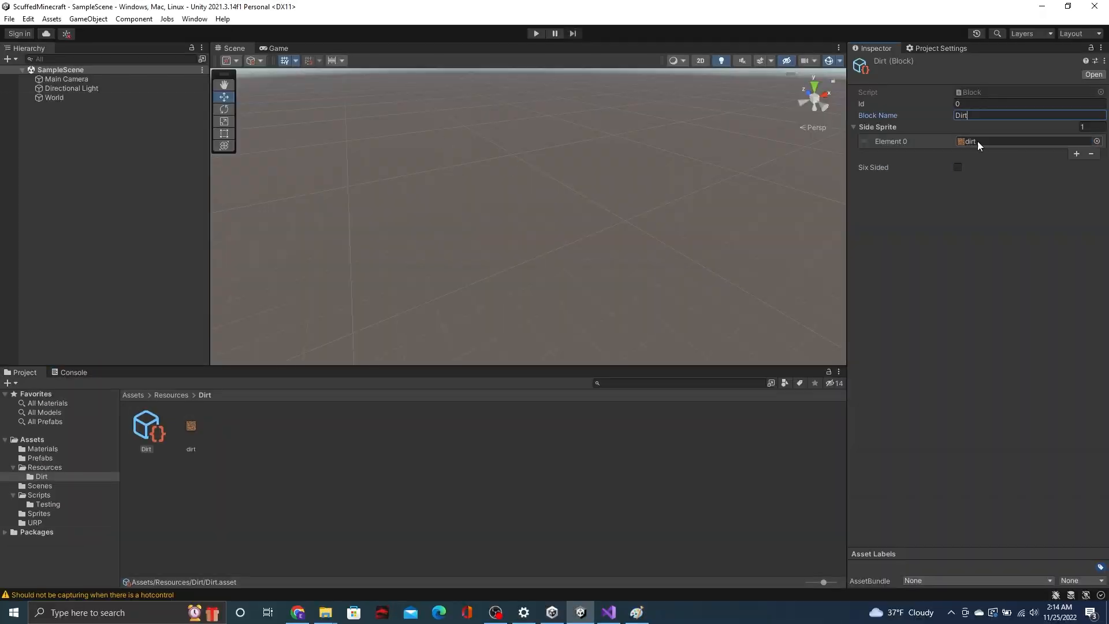
{"action": "left_click", "coordinate": [607, 612]}
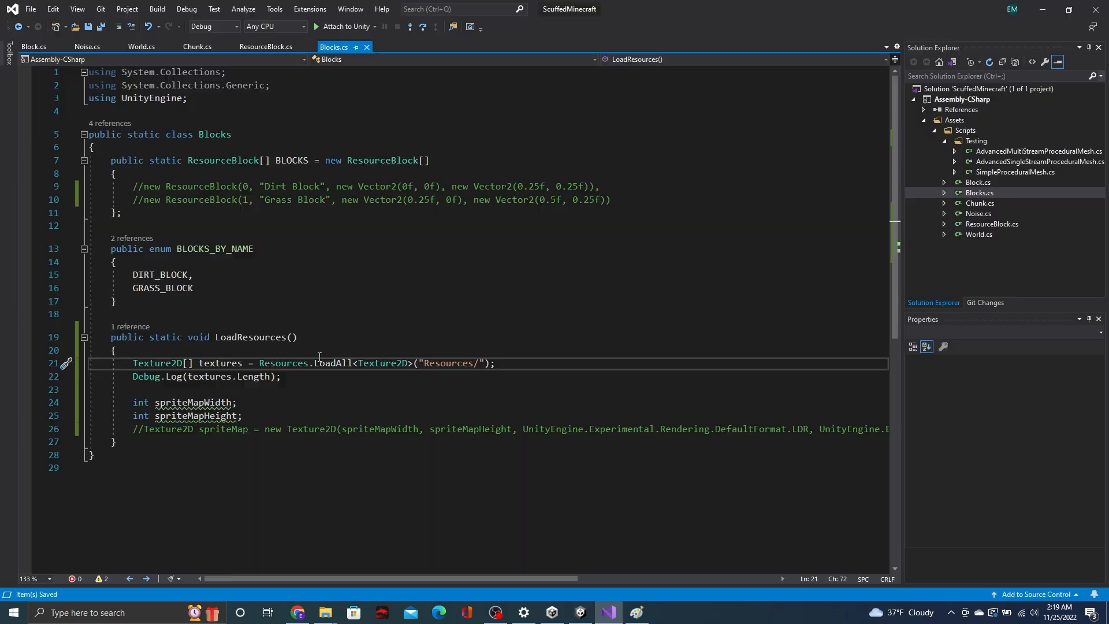
{"action": "type", "text": "Block[] blocks = Resources.LoadAll<Block>(\"Blocks/\");"}
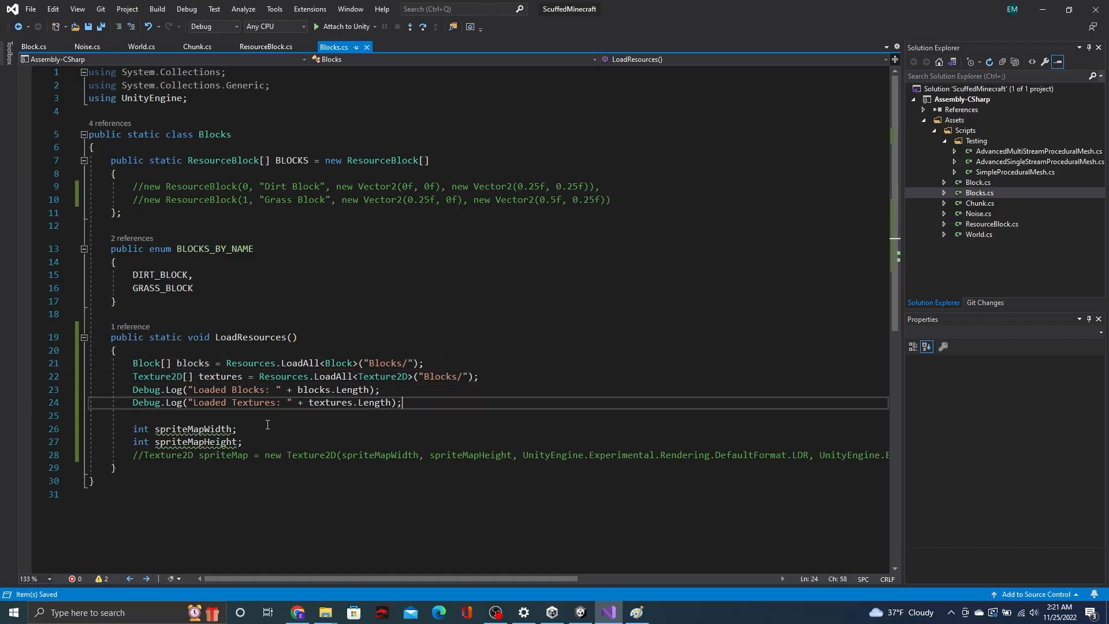
{"action": "type", "text": "spriteMap.setPixel(texX + x, texX + y, textures[i].GetPixel(x, y));"}
{"action": "type", "text": "Resources.UnloadAsset(te);"}
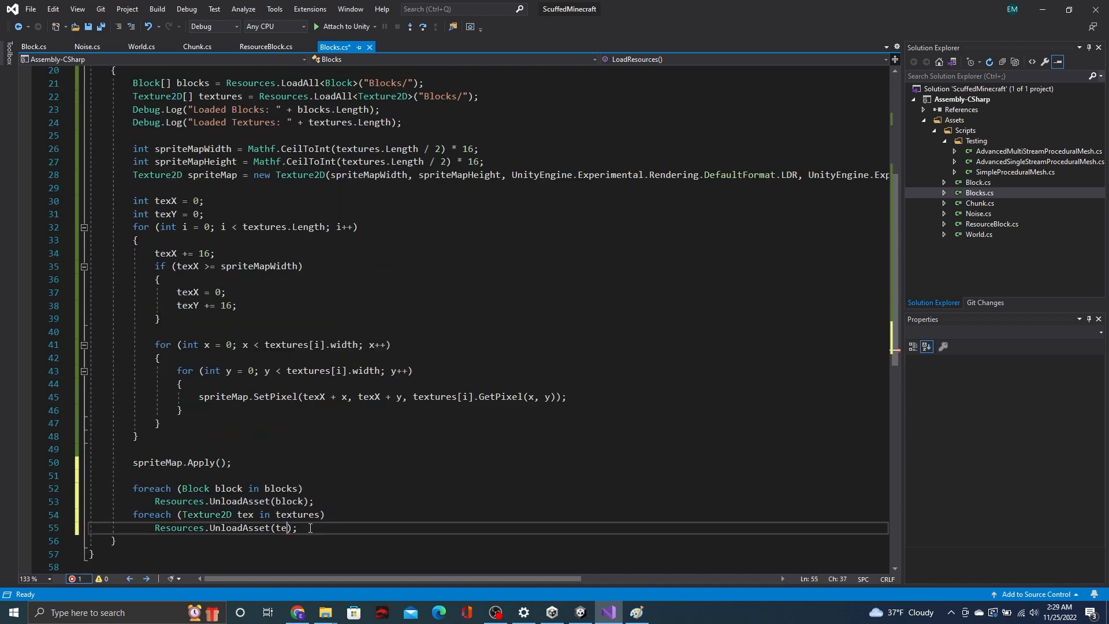
Add a Debug.Log interpolated message and check the result in Unity
{"action": "left_click", "coordinate": [580, 612]}
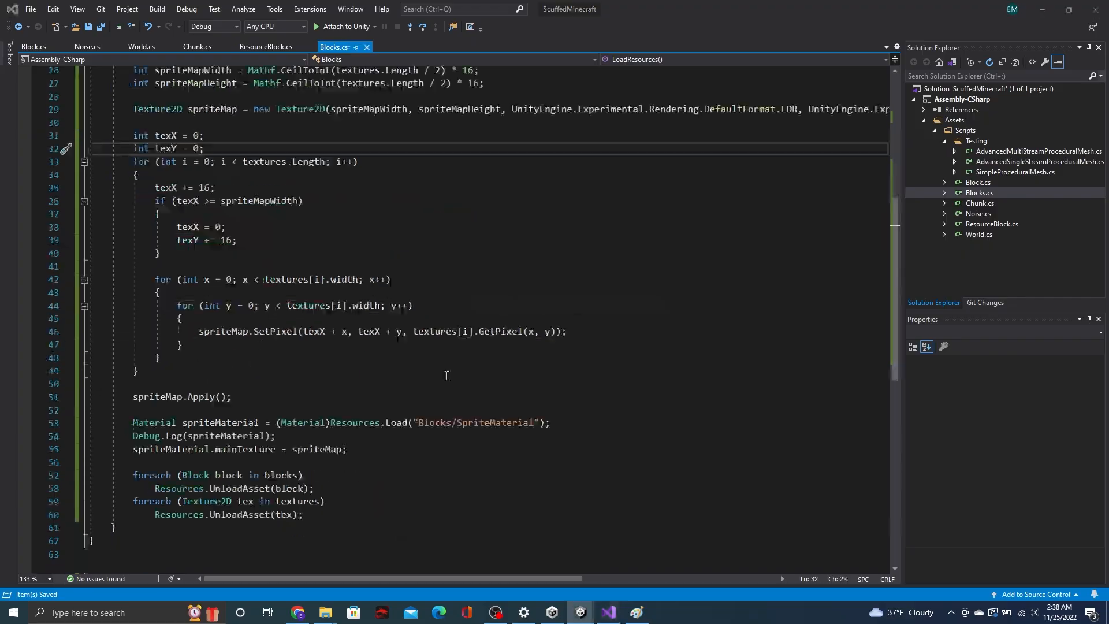
{"action": "type", "text": "Debug.Log($\"\")"}
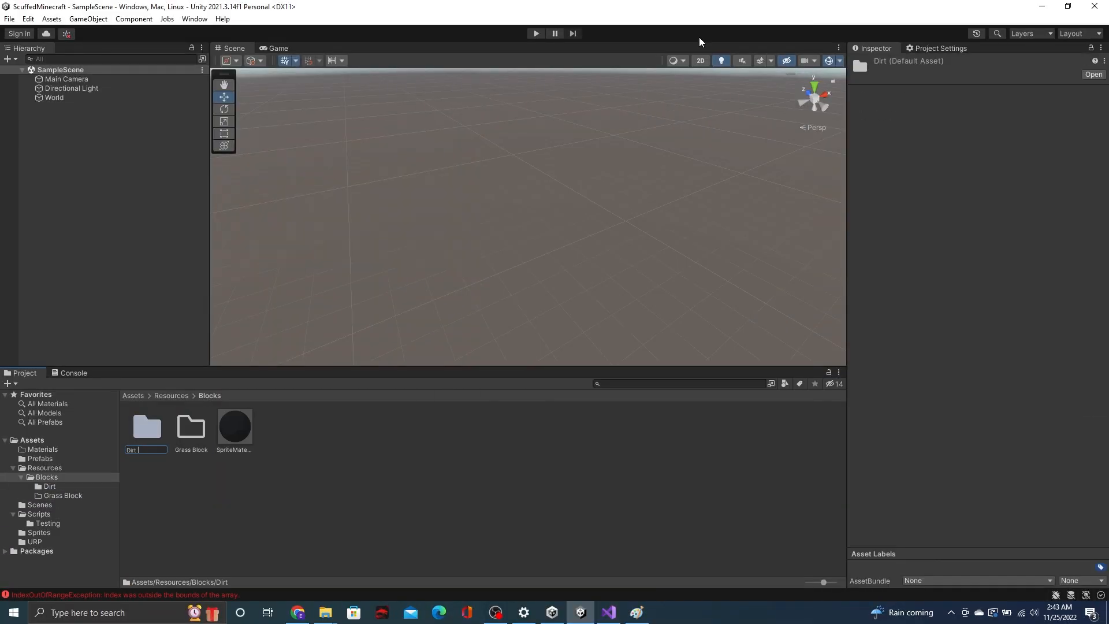
{"action": "left_click", "coordinate": [608, 612]}
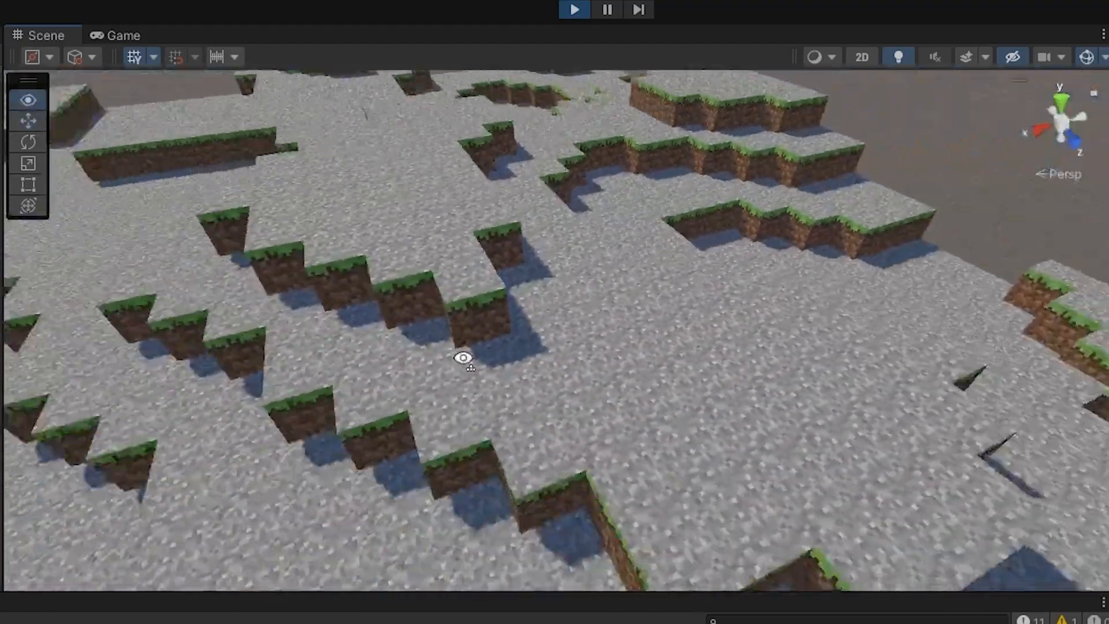
Inspect the grass-and-dirt terrain, then view and focus the running game as the player sees it
{"action": "left_click_drag", "start_coordinate": [463, 357], "coordinate": [826, 293]}
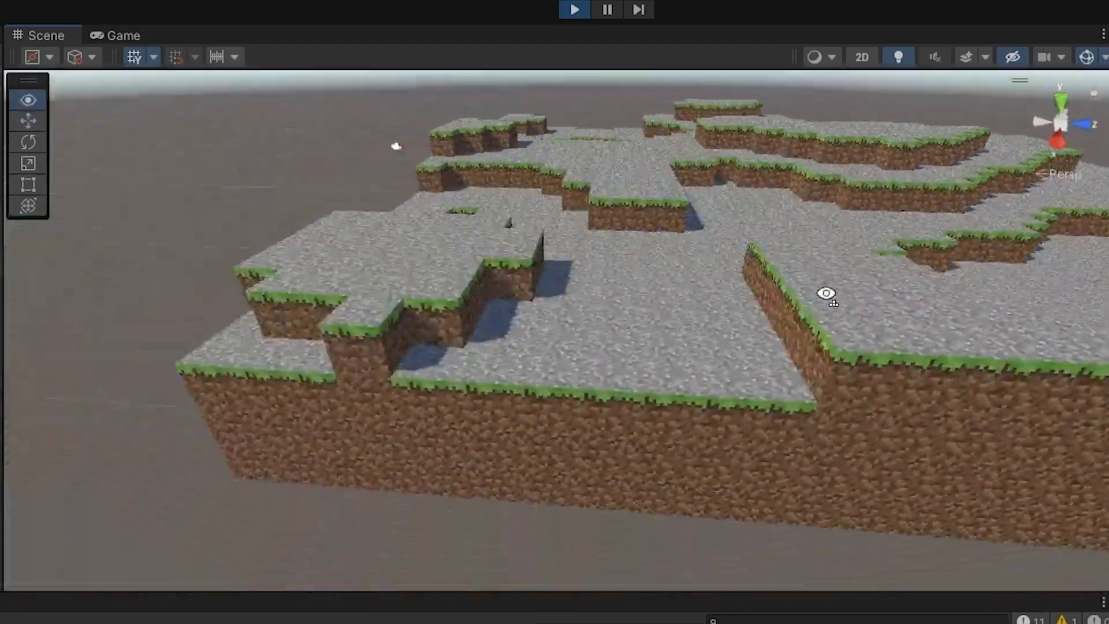
{"action": "left_click_drag", "start_coordinate": [826, 294], "coordinate": [883, 315]}
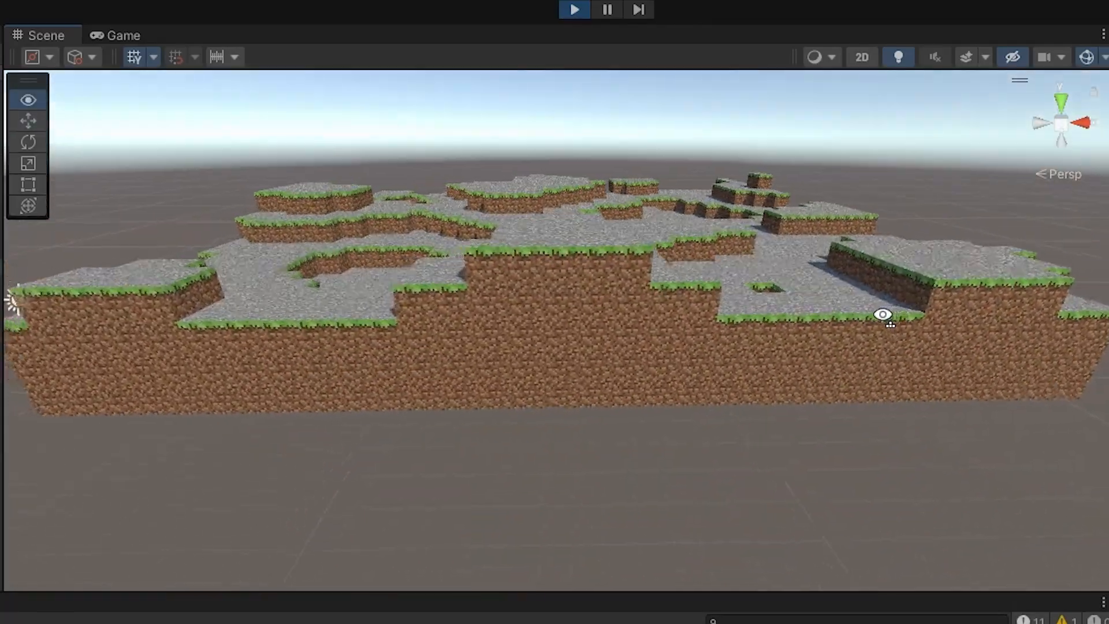
{"action": "left_click", "coordinate": [121, 35]}
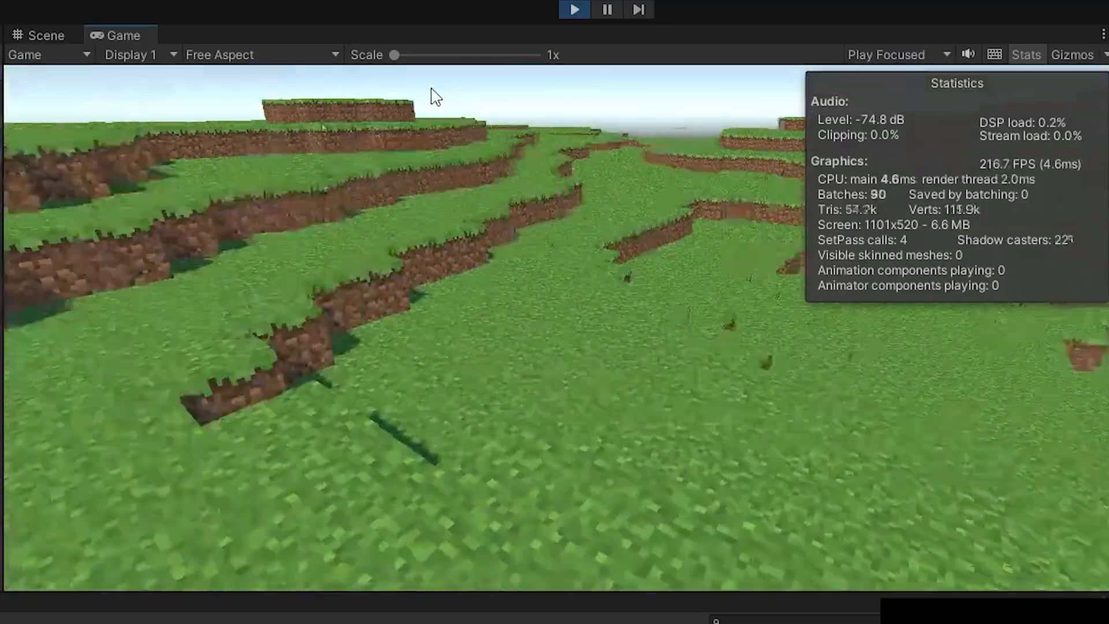
{"action": "left_click", "coordinate": [43, 34]}
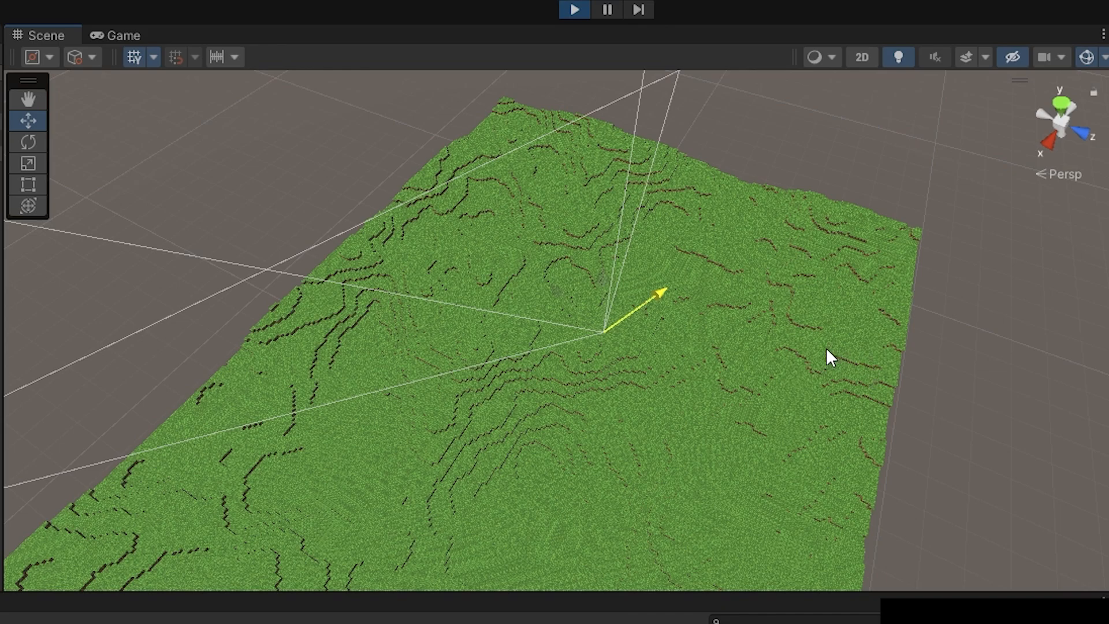
{"action": "mouse_move", "coordinate": [776, 337]}
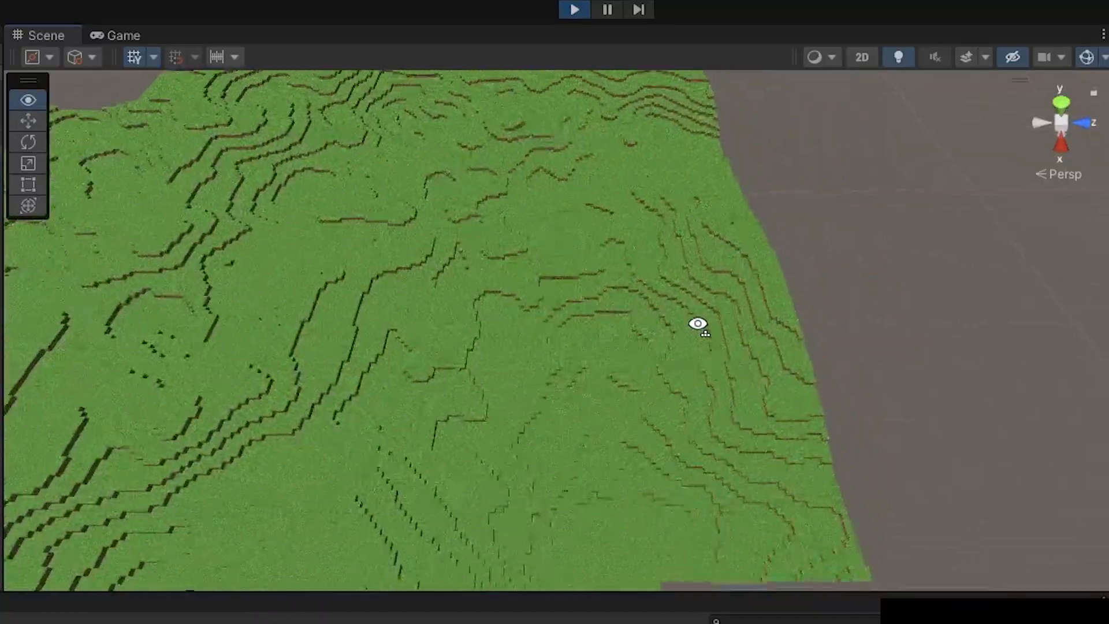
Fly the scene camera over the large grassy terrain toward its stepped edge
{"action": "left_click_drag", "start_coordinate": [698, 324], "coordinate": [557, 274]}
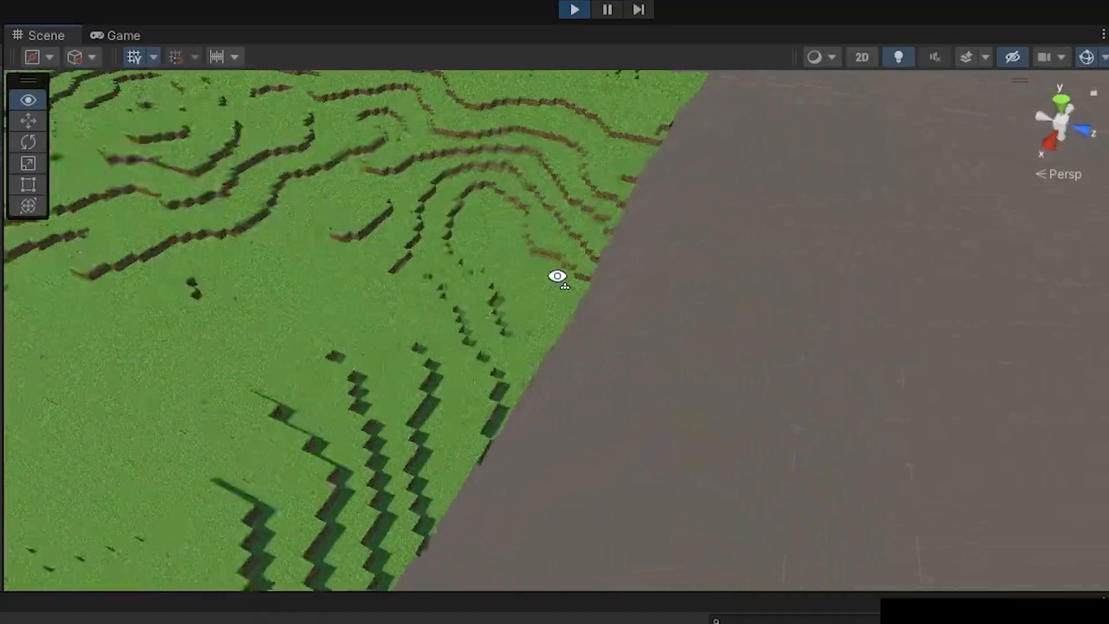
{"action": "left_click_drag", "start_coordinate": [557, 275], "coordinate": [392, 97]}
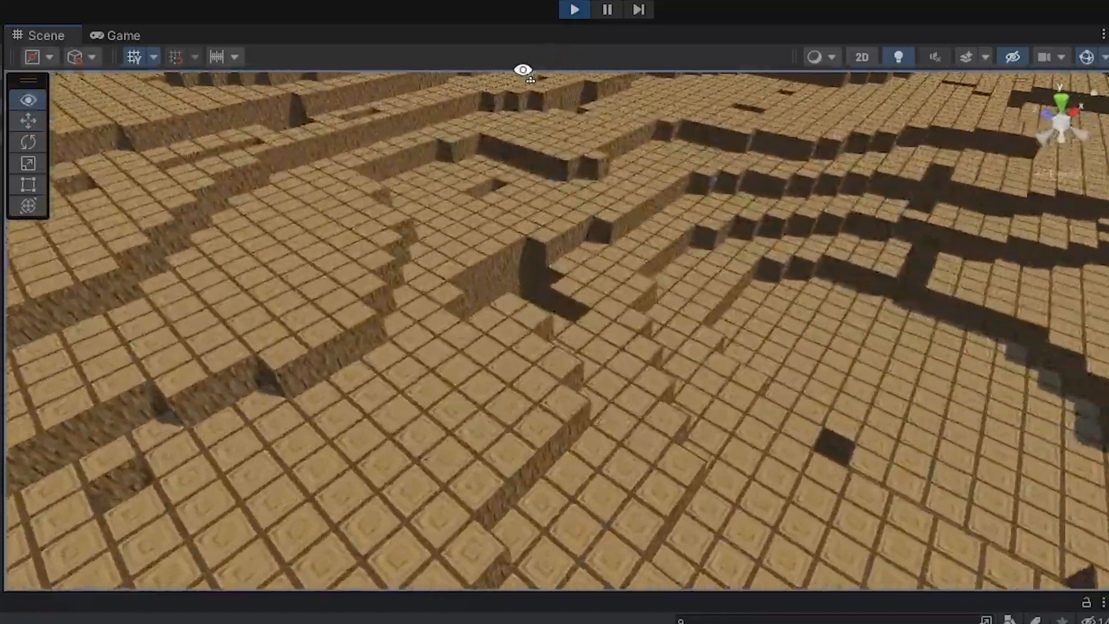
Start Play mode to run the voxel world and view the ridged tan-block terrain
{"action": "left_click", "coordinate": [119, 34]}
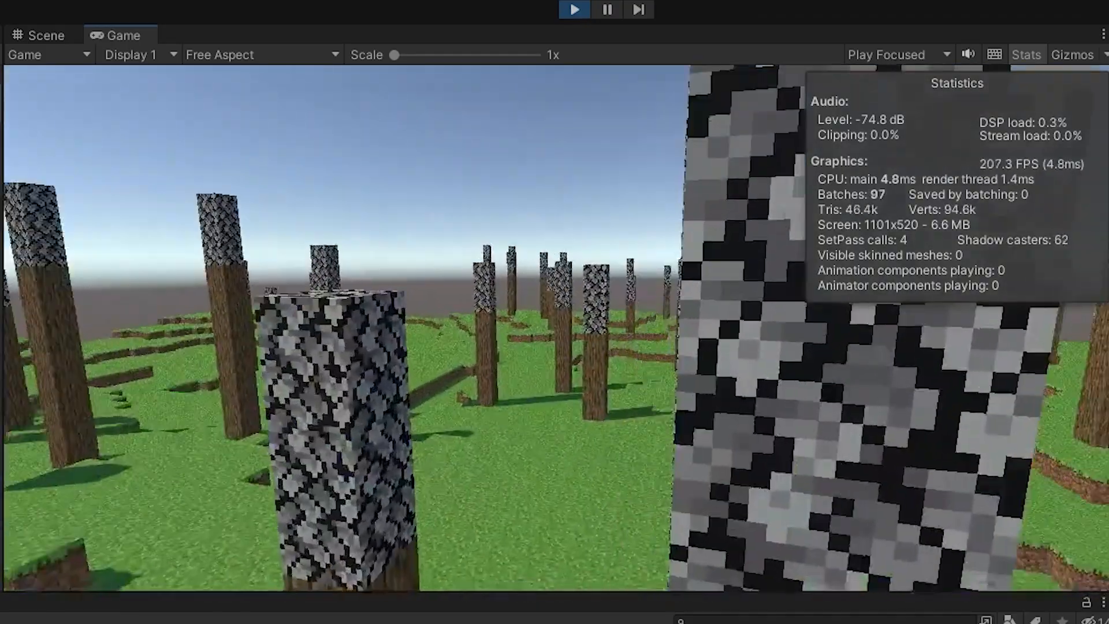
Run the game with tree generation and orbit the Scene view around the leafy trees
{"action": "left_click", "coordinate": [576, 9]}
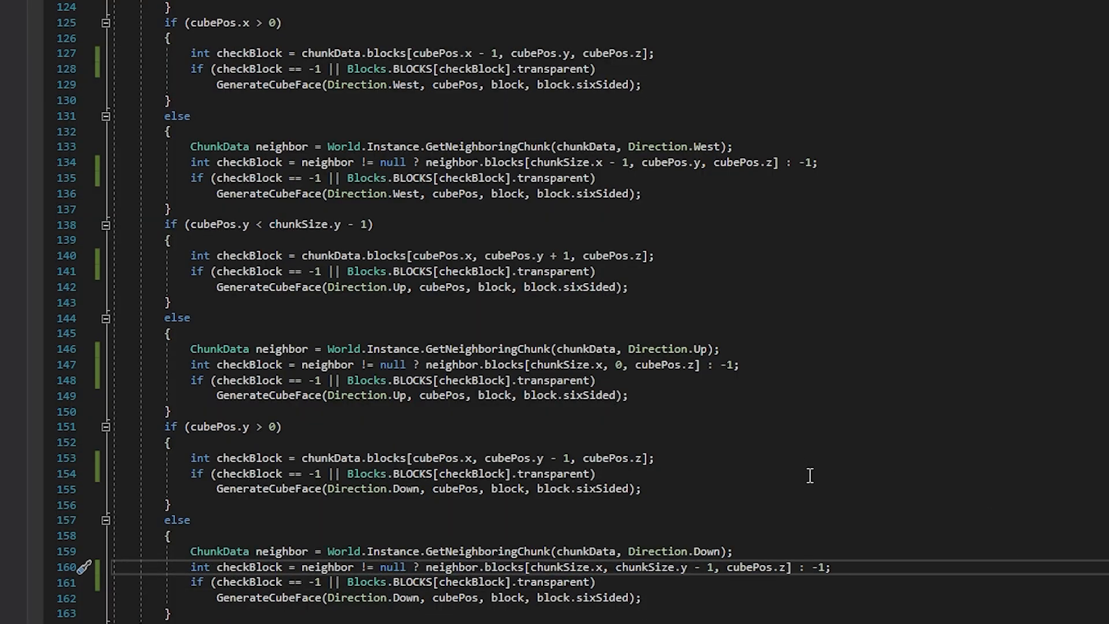
{"action": "scroll", "scroll_direction": "down", "scroll_amount": 3}
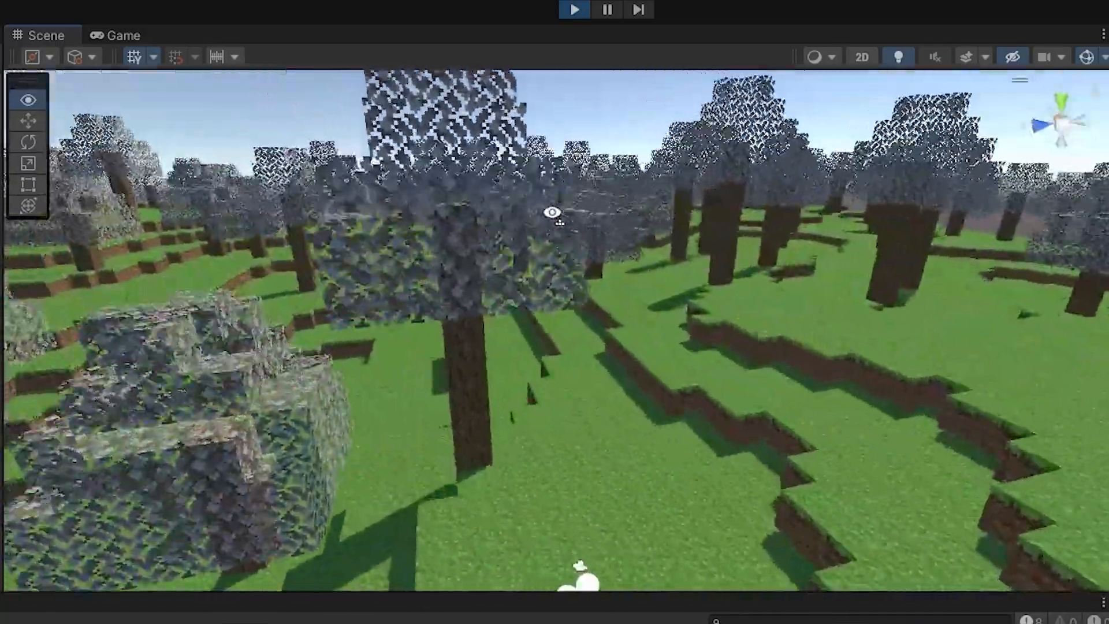
{"action": "left_click_drag", "start_coordinate": [552, 213], "coordinate": [963, 456]}
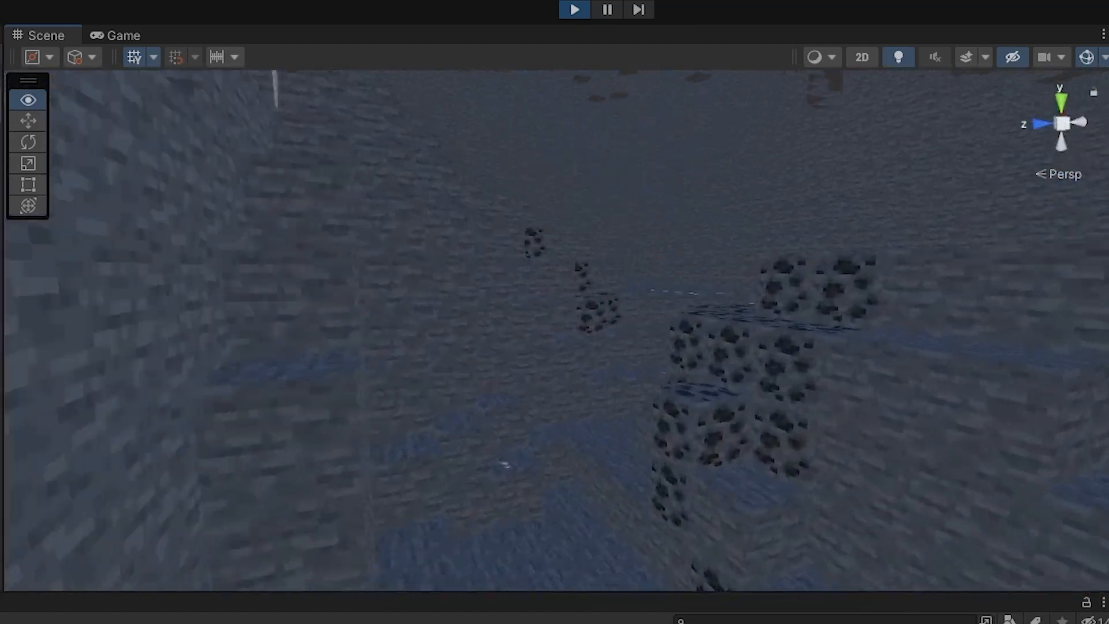
Fly the Scene camera underground to look through the carved stone caves
{"action": "left_click", "coordinate": [121, 34]}
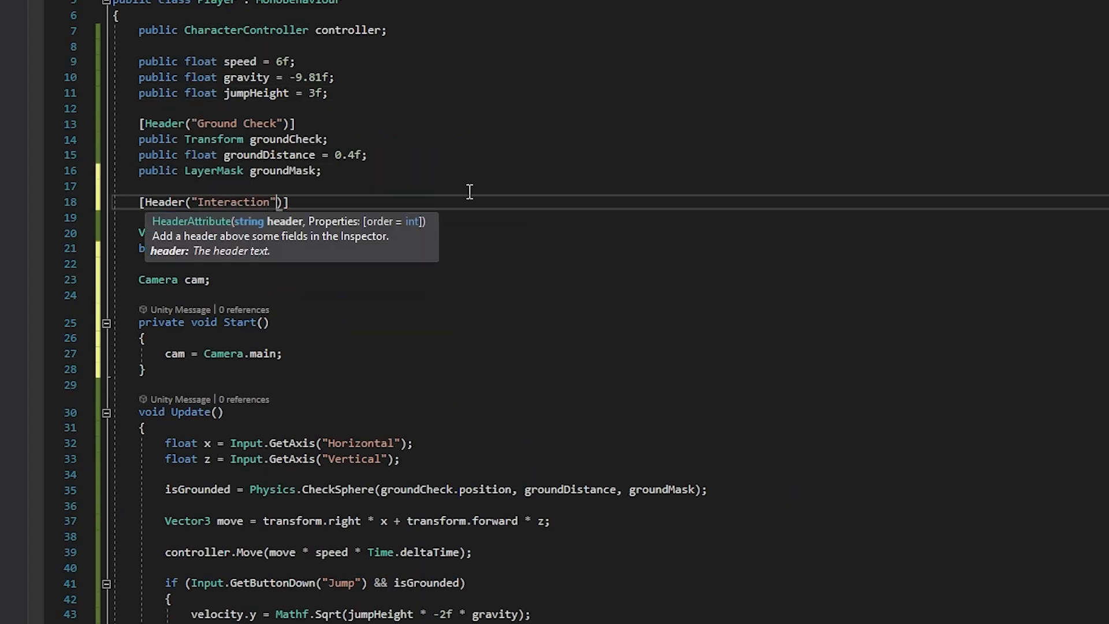
Test the WorldInteract raycast by breaking a block in Play mode, then switch windows
{"action": "scroll", "scroll_direction": "down", "scroll_amount": 3}
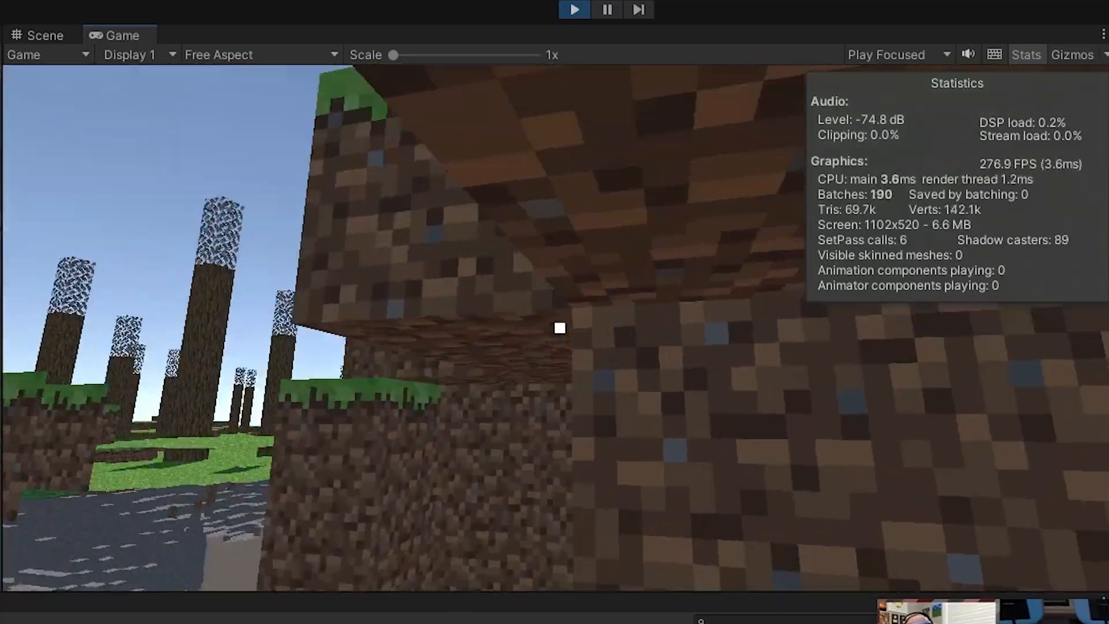
{"action": "left_click", "coordinate": [578, 9]}
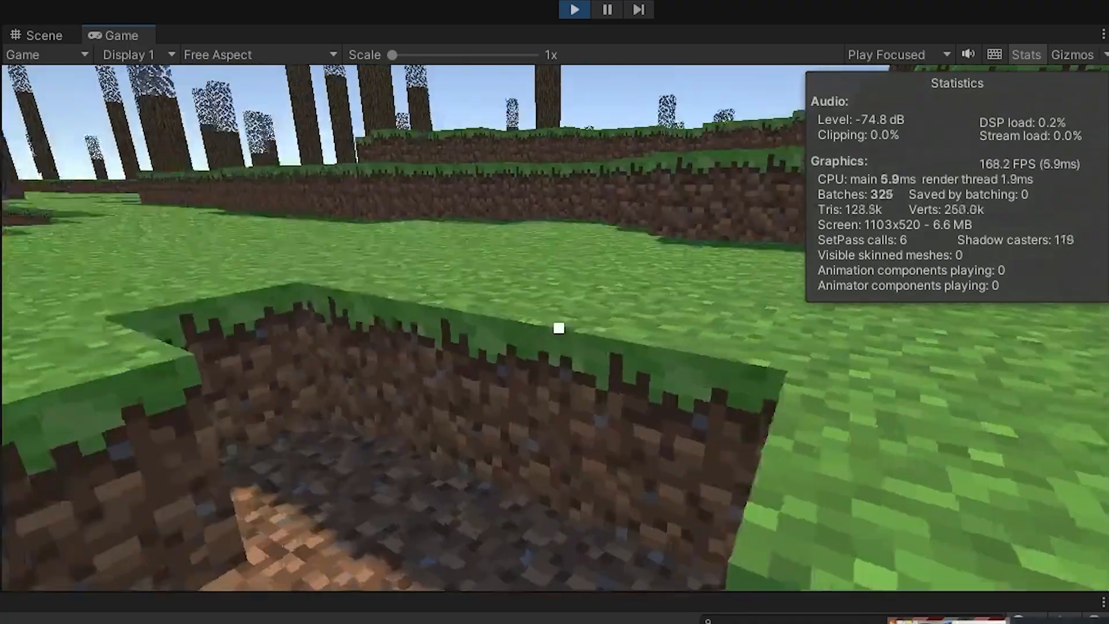
{"action": "key", "text": "alt+tab"}
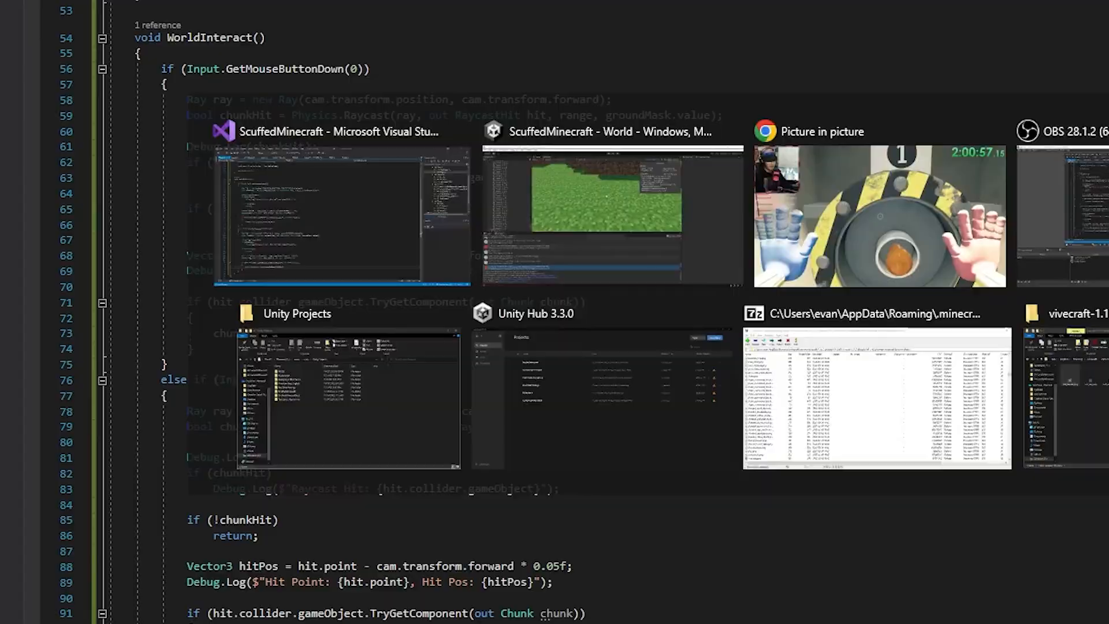